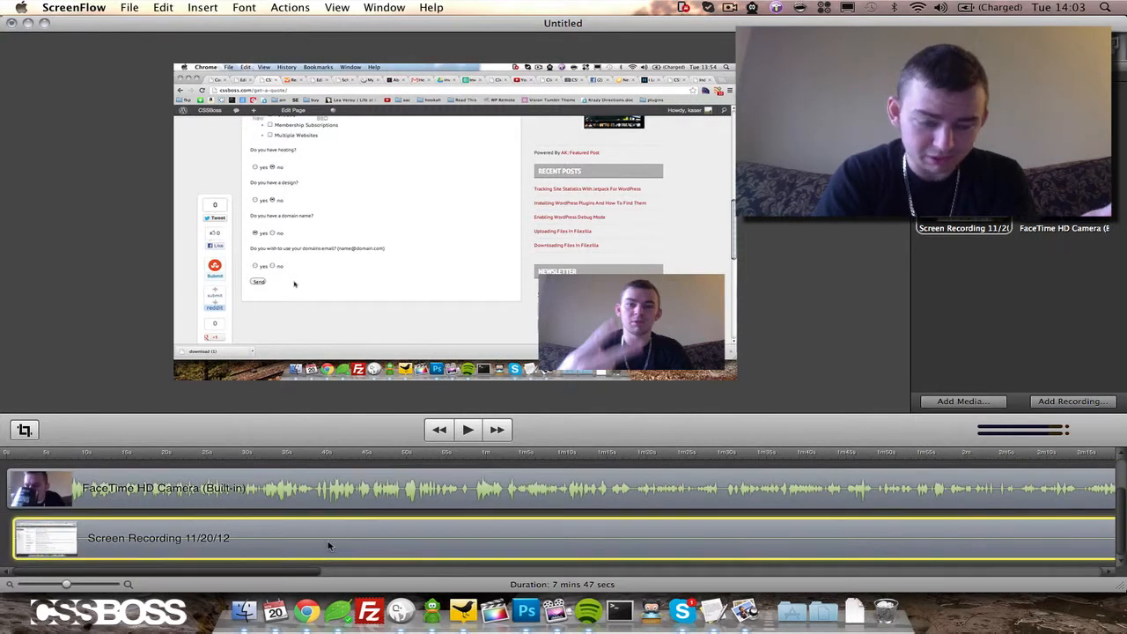
Switch to Finder and select cssboss_logo.png on the desktop.
{"action": "left_click", "coordinate": [213, 498]}
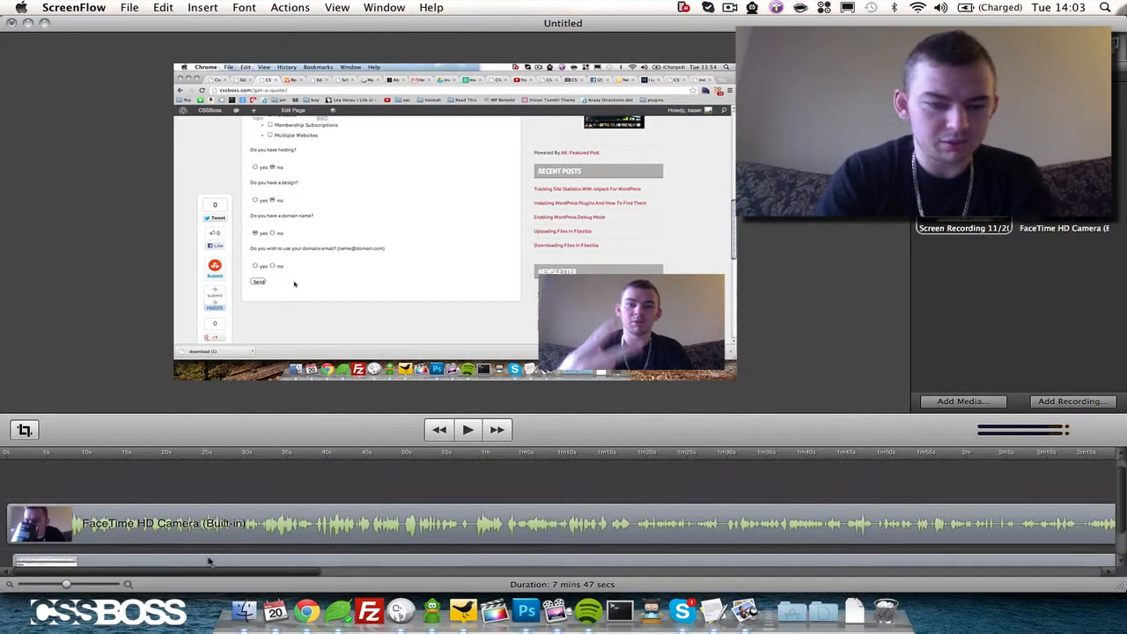
{"action": "mouse_move", "coordinate": [250, 585]}
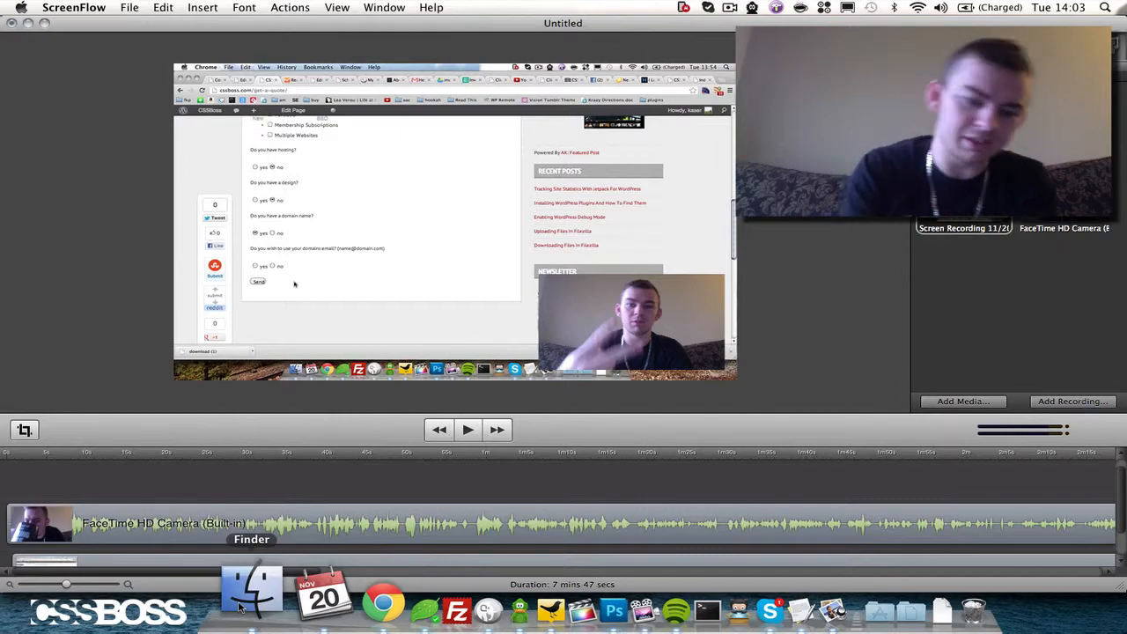
{"action": "left_click", "coordinate": [251, 590]}
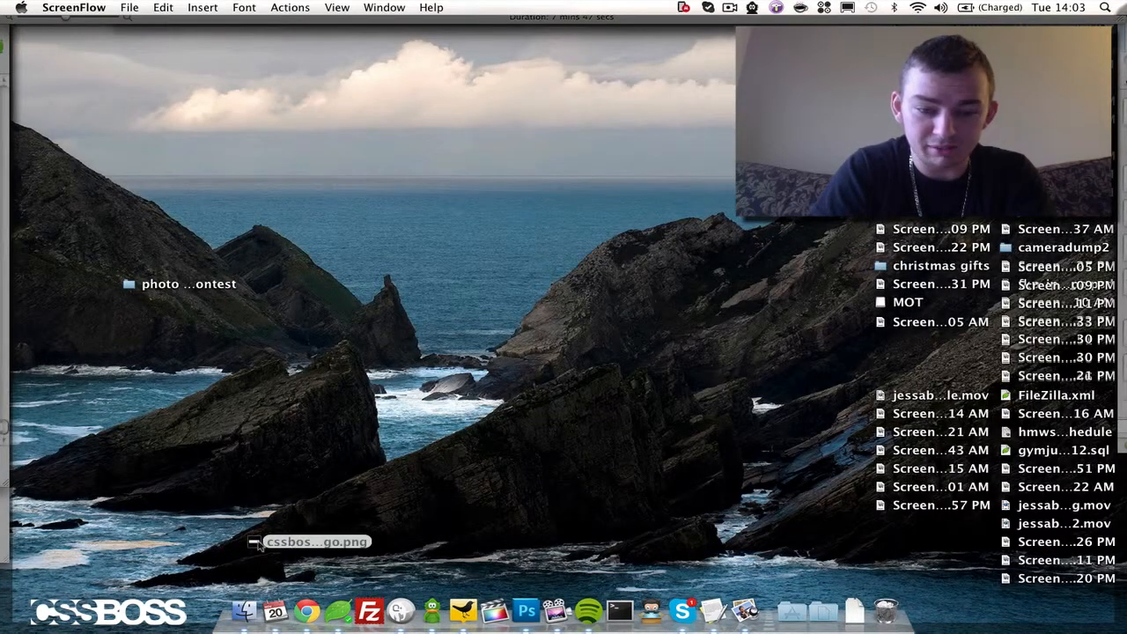
{"action": "left_click", "coordinate": [316, 542]}
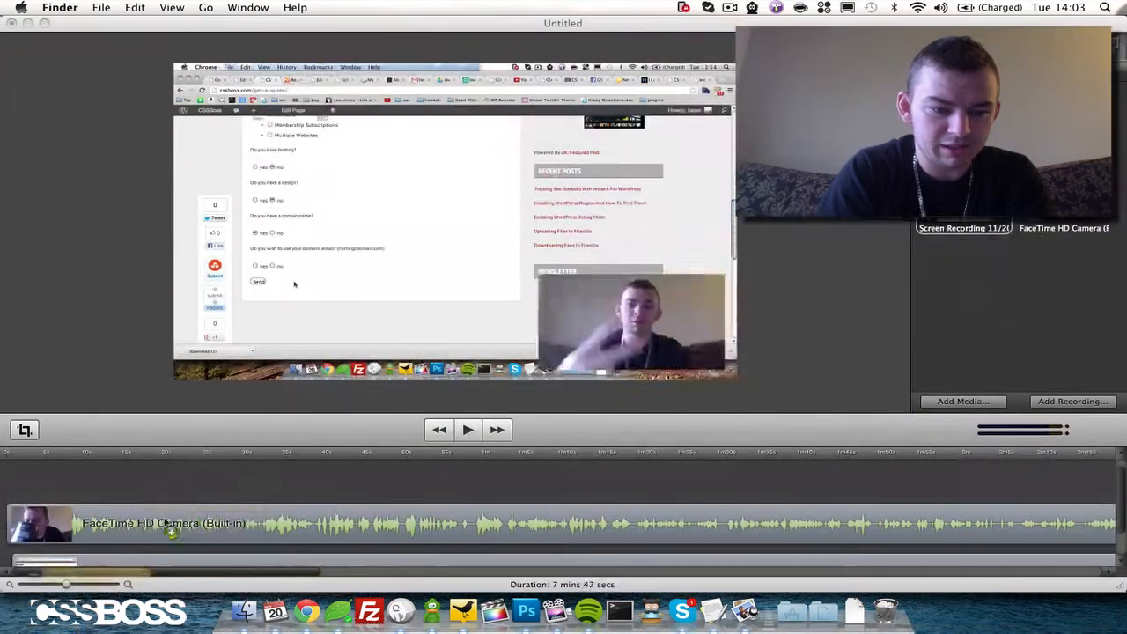
Import the logo into the Media Library and place it on a track above the camera.
{"action": "left_click_drag", "start_coordinate": [963, 268], "coordinate": [346, 478]}
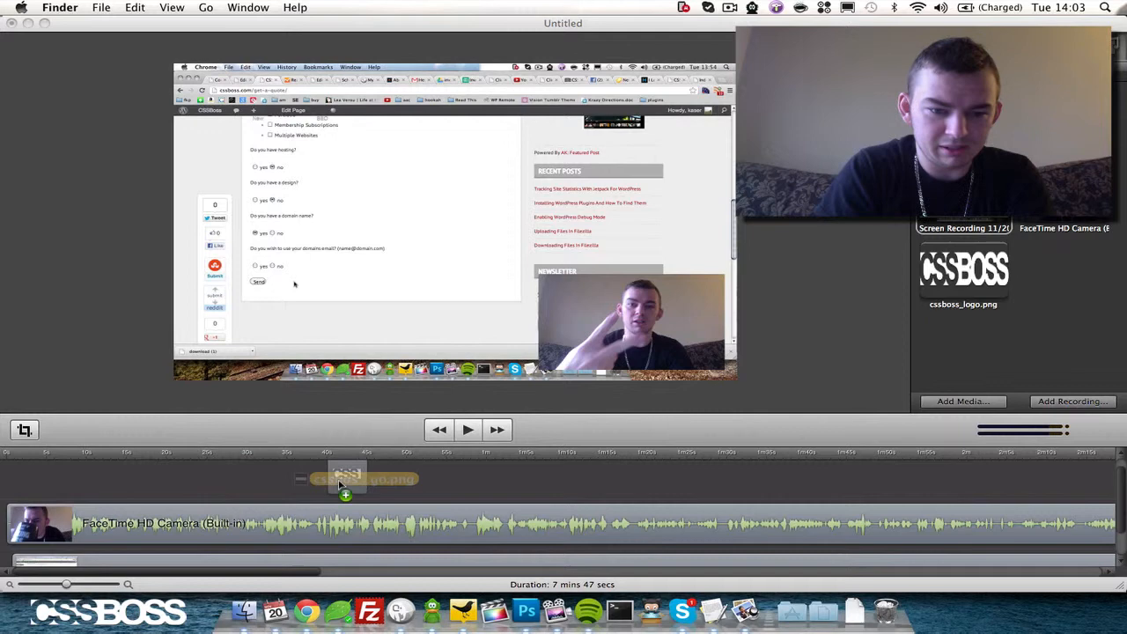
{"action": "left_click_drag", "start_coordinate": [344, 480], "coordinate": [66, 476]}
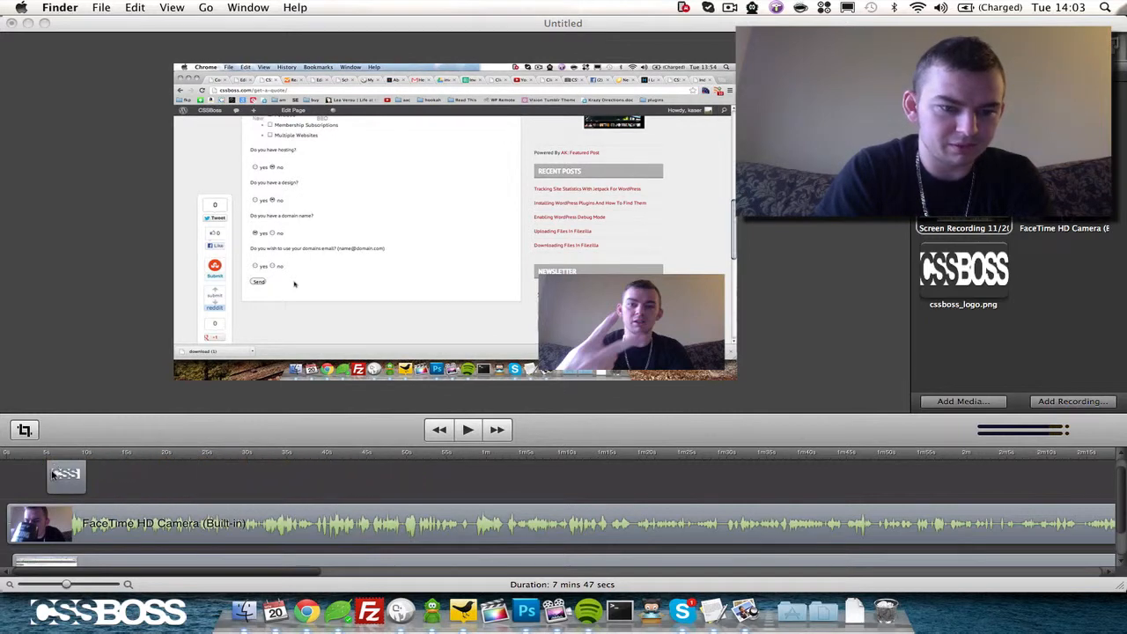
{"action": "left_click", "coordinate": [66, 476]}
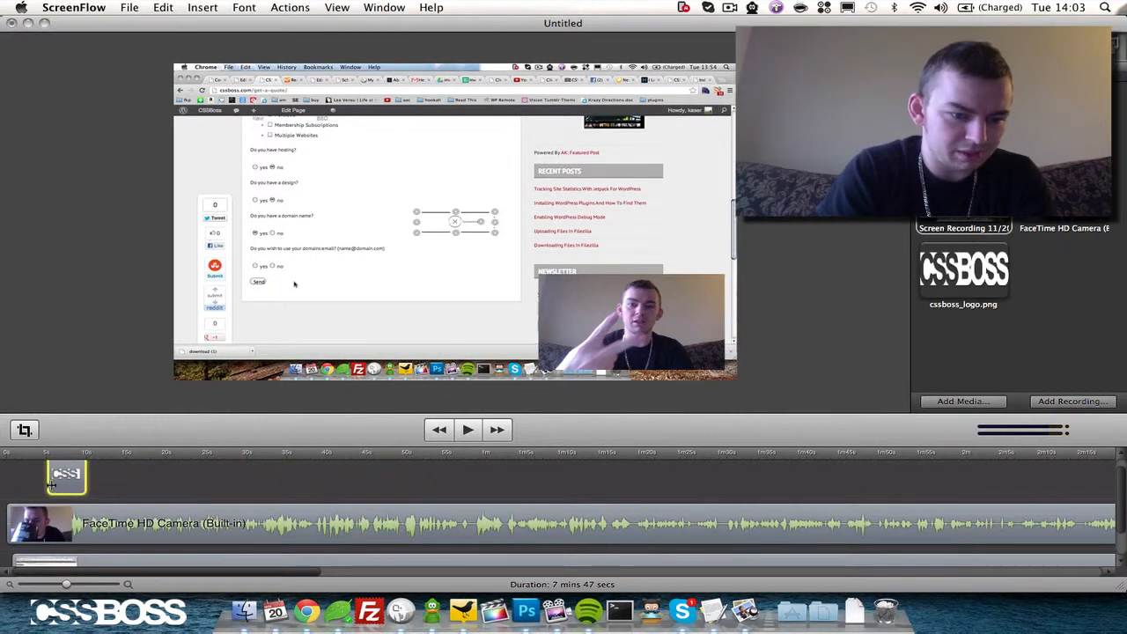
Select the cssboss_logo.png clip and extend it to the timeline's end.
{"action": "left_click", "coordinate": [66, 474]}
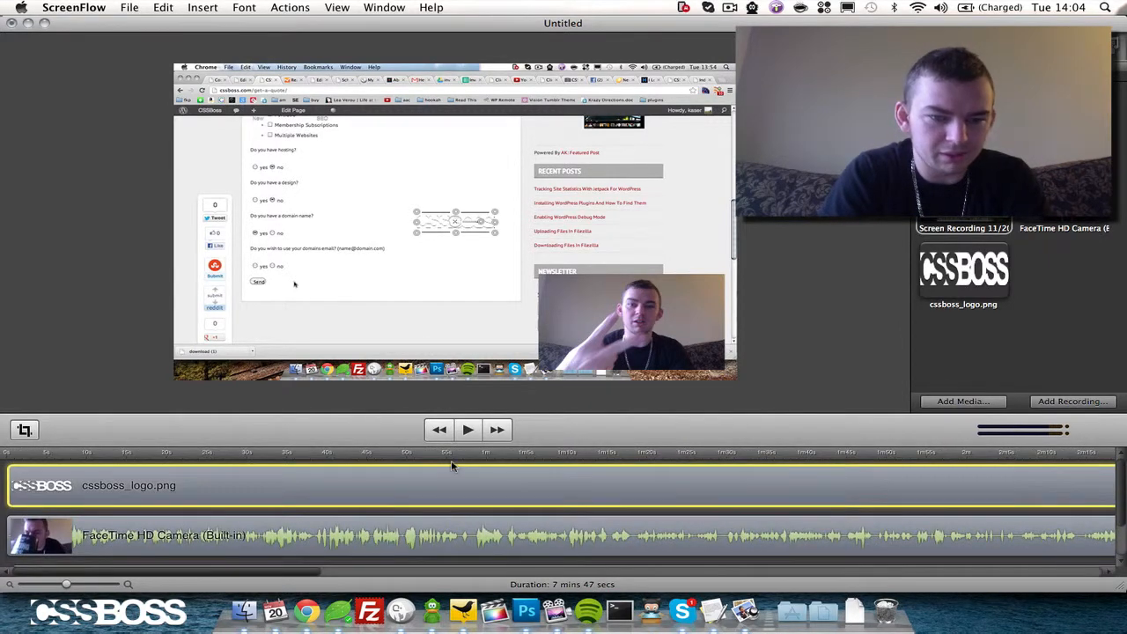
{"action": "mouse_move", "coordinate": [475, 245]}
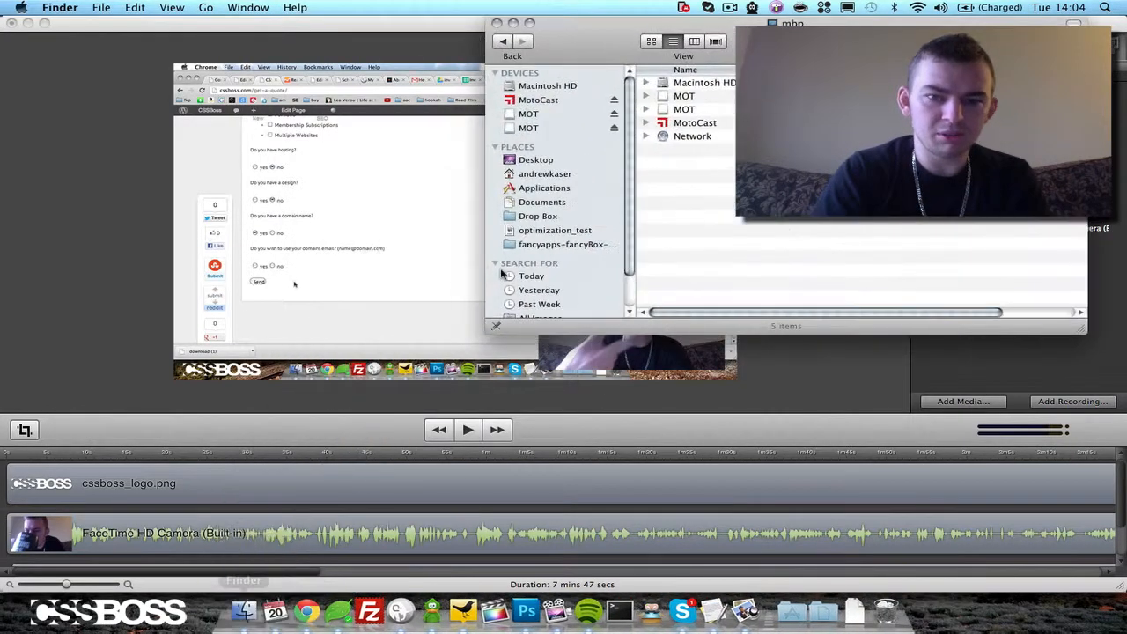
Open Desktop in Finder, select all, and move the end logo clip onto the camera track.
{"action": "left_click", "coordinate": [536, 159]}
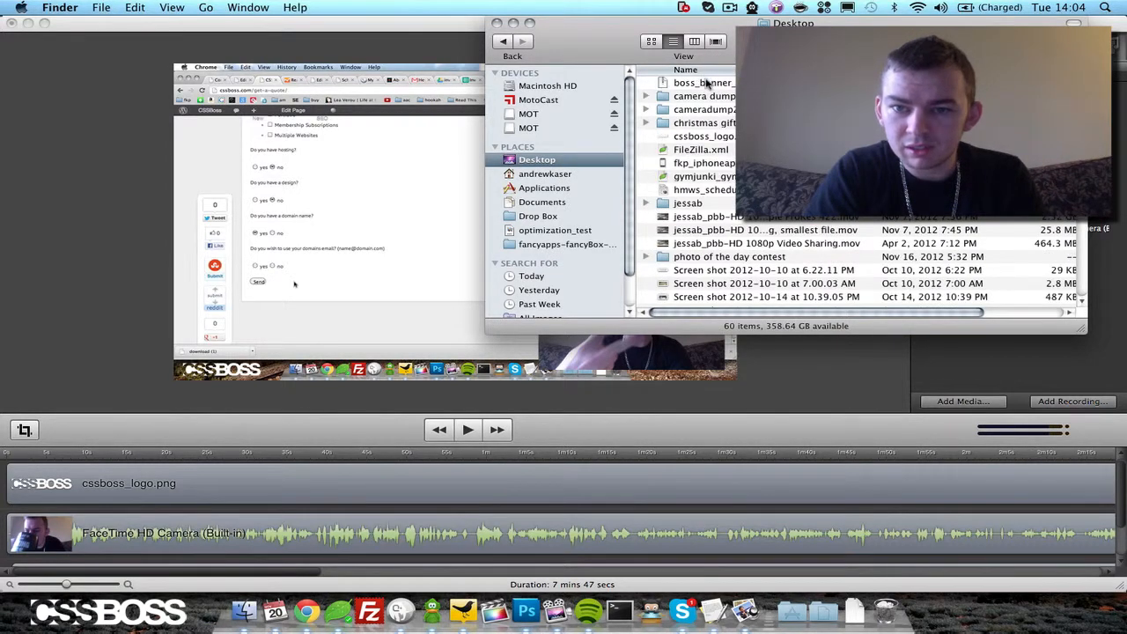
{"action": "key", "text": "cmd+a"}
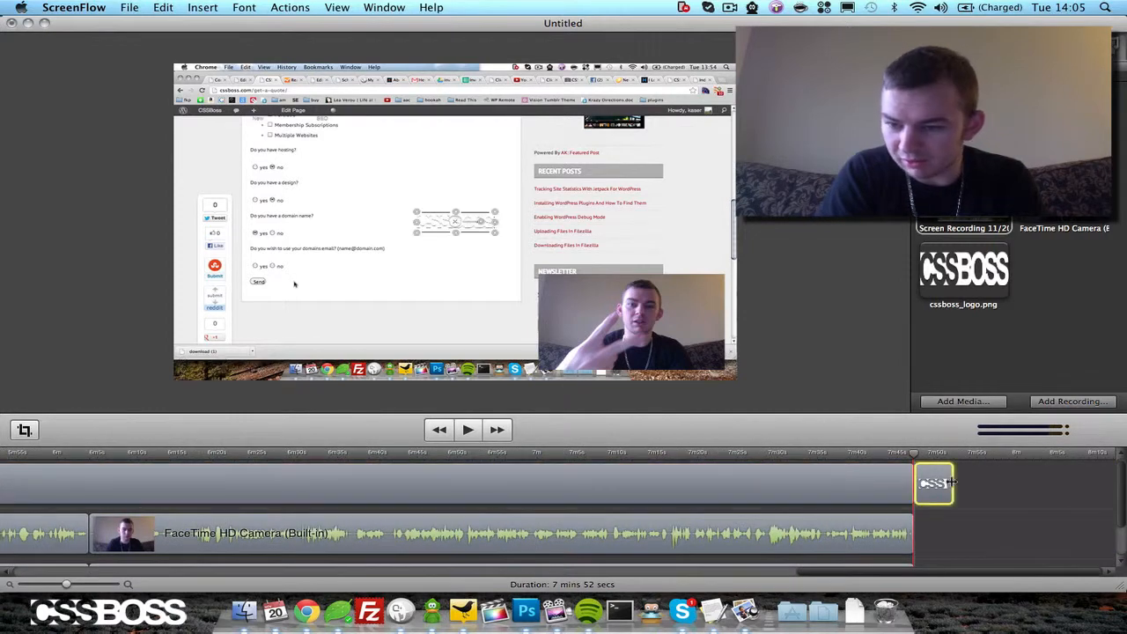
{"action": "left_click_drag", "start_coordinate": [933, 482], "coordinate": [937, 533]}
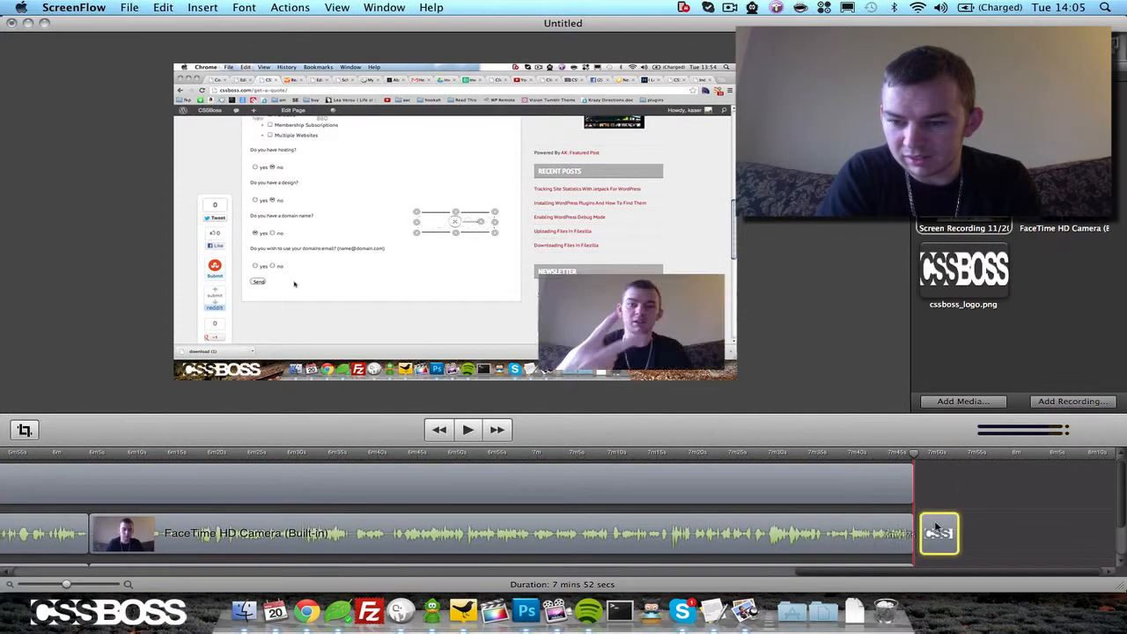